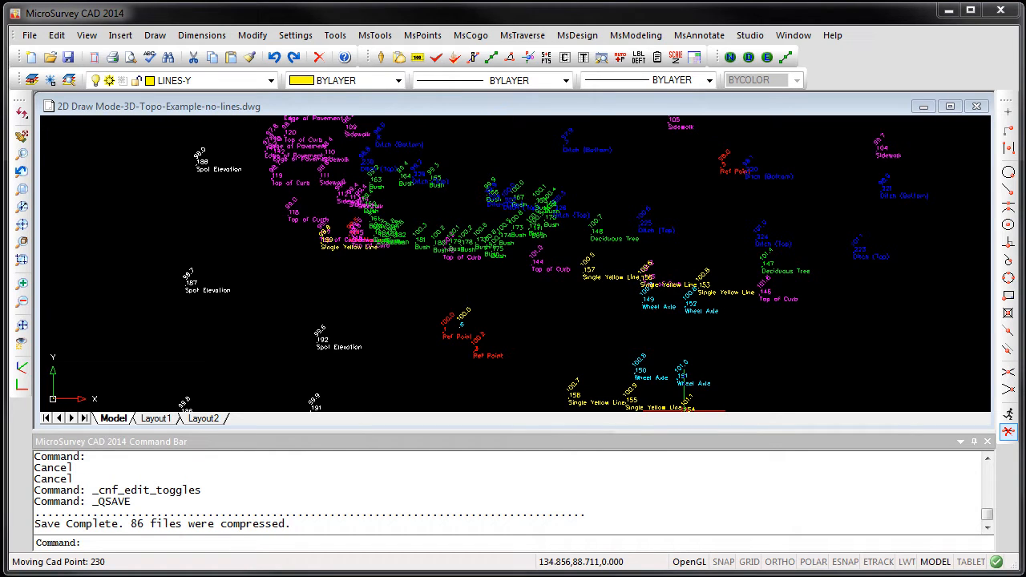
mouse_move(510, 275)
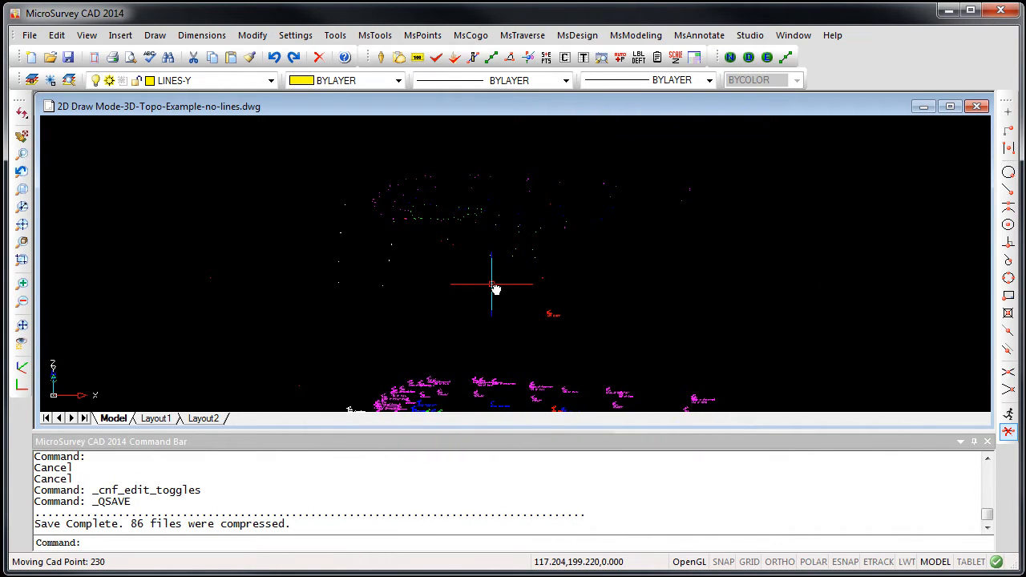
mouse_move(401, 184)
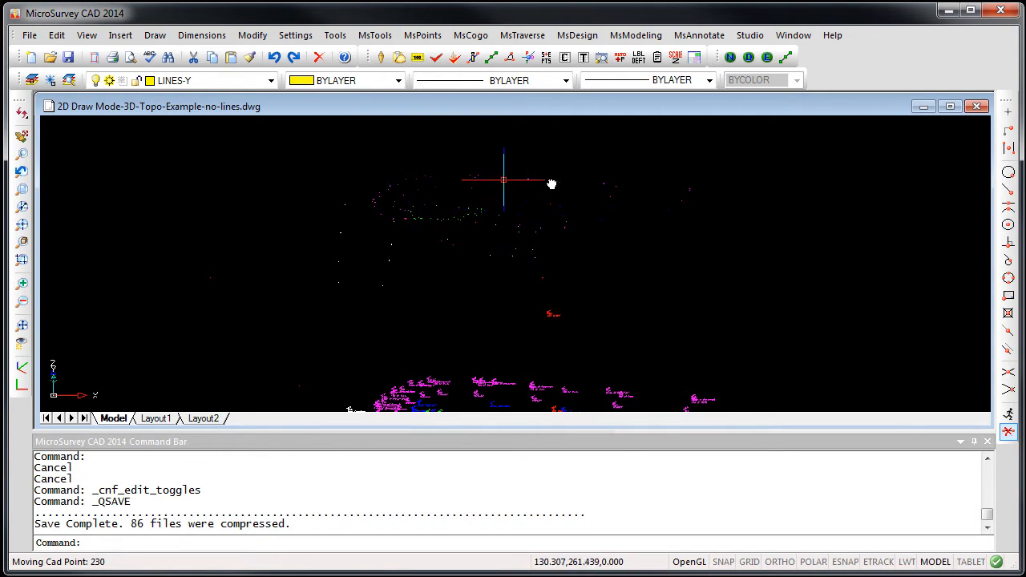
mouse_move(638, 206)
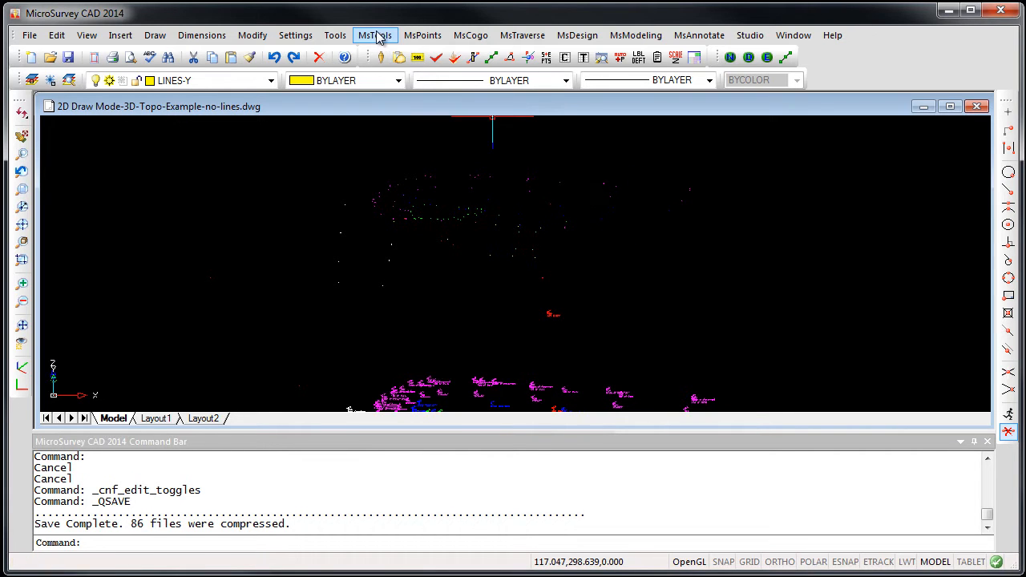
Step: Confirm the MicroSurvey System Toggles from MsTools with 2D draw mode switched on
click(375, 36)
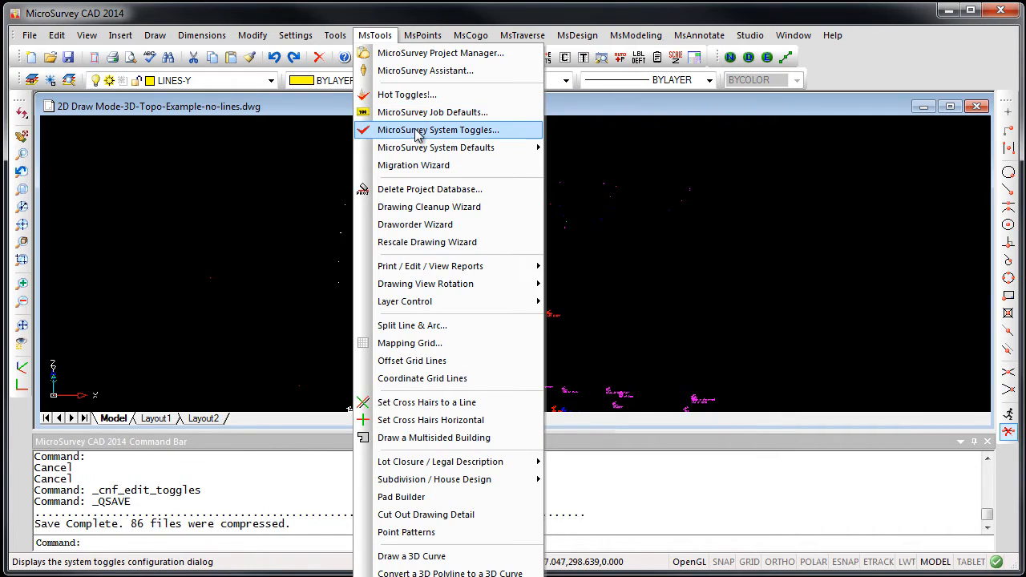
click(439, 128)
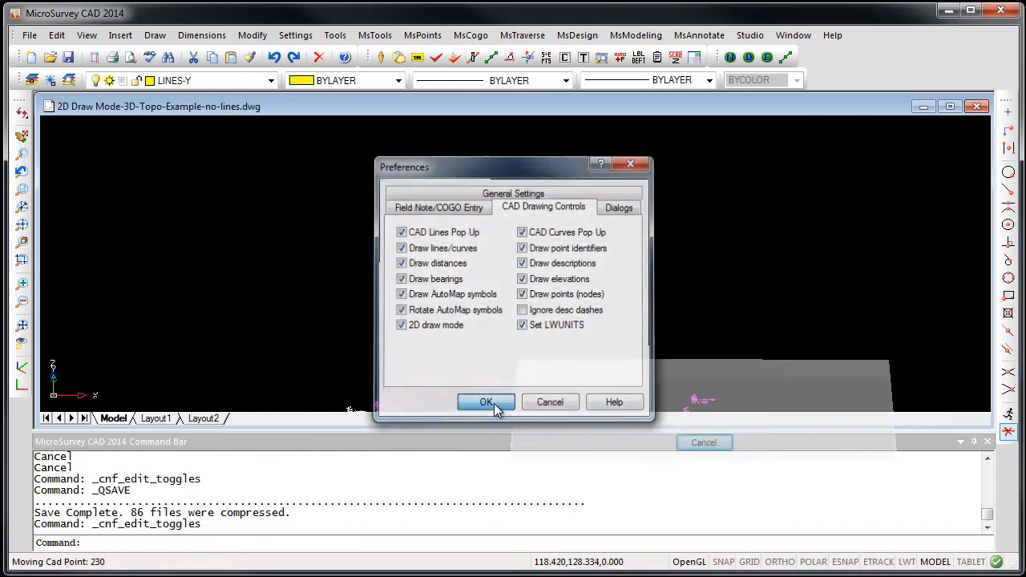
click(485, 401)
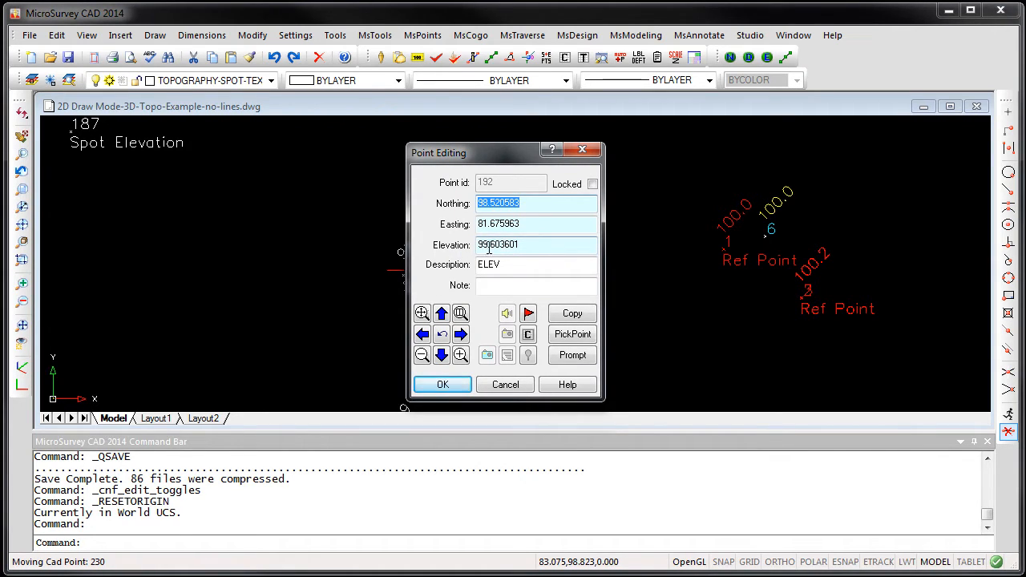
click(494, 244)
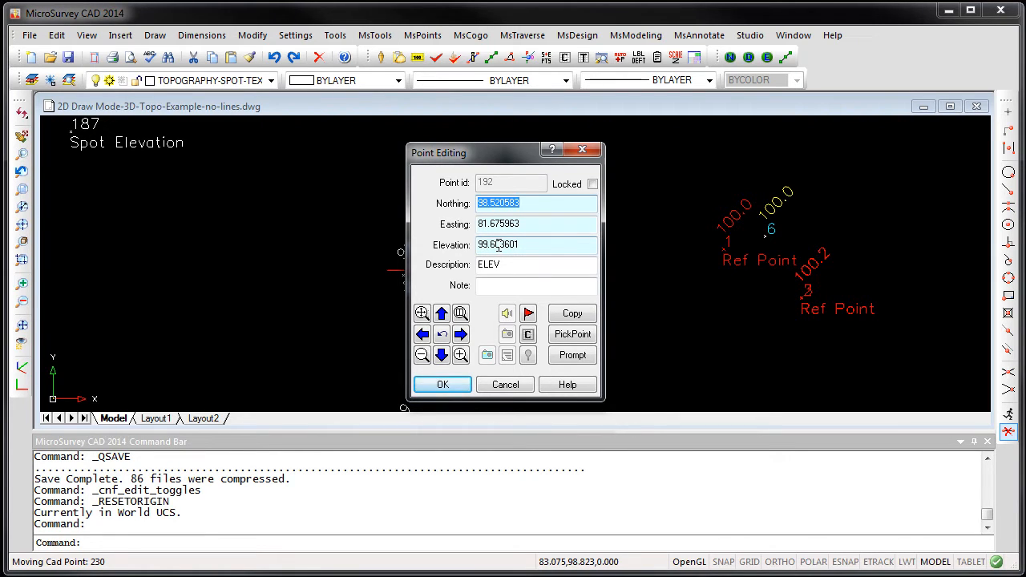
click(505, 385)
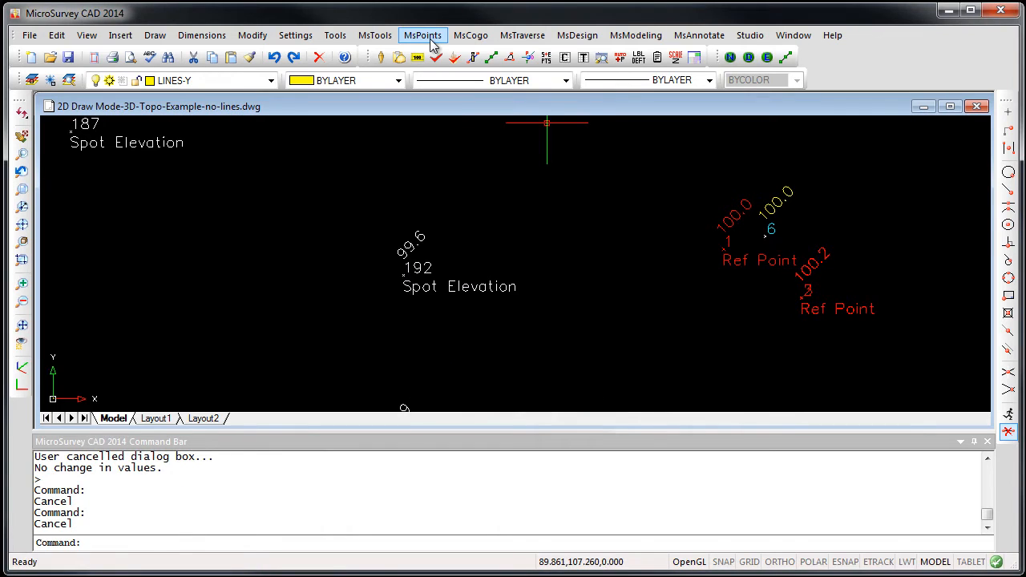
click(439, 58)
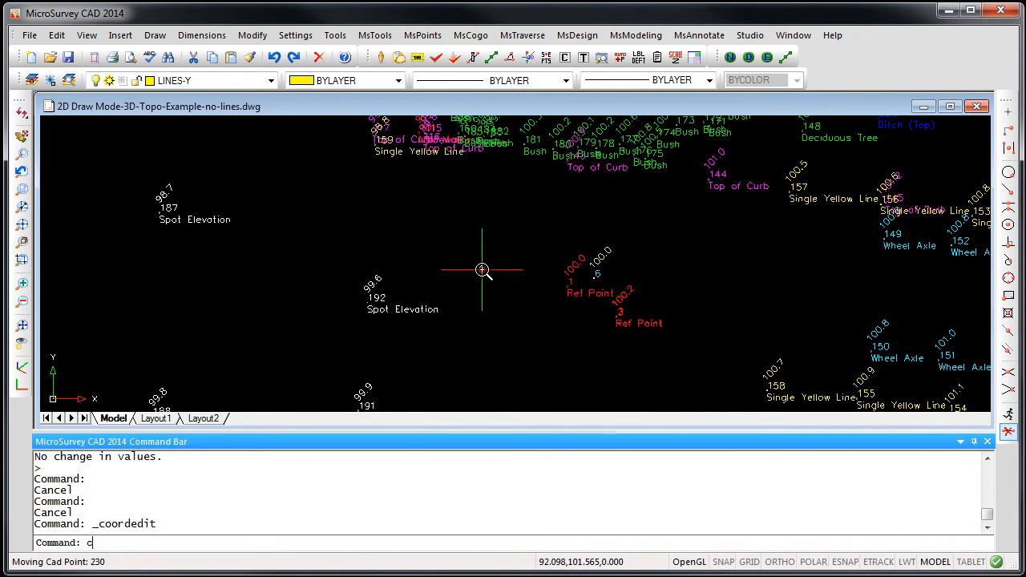
Step: Run COGO for points 1..101 and place the N43°59'45"W, 19.549 bearing label beside the line
text(cogo)
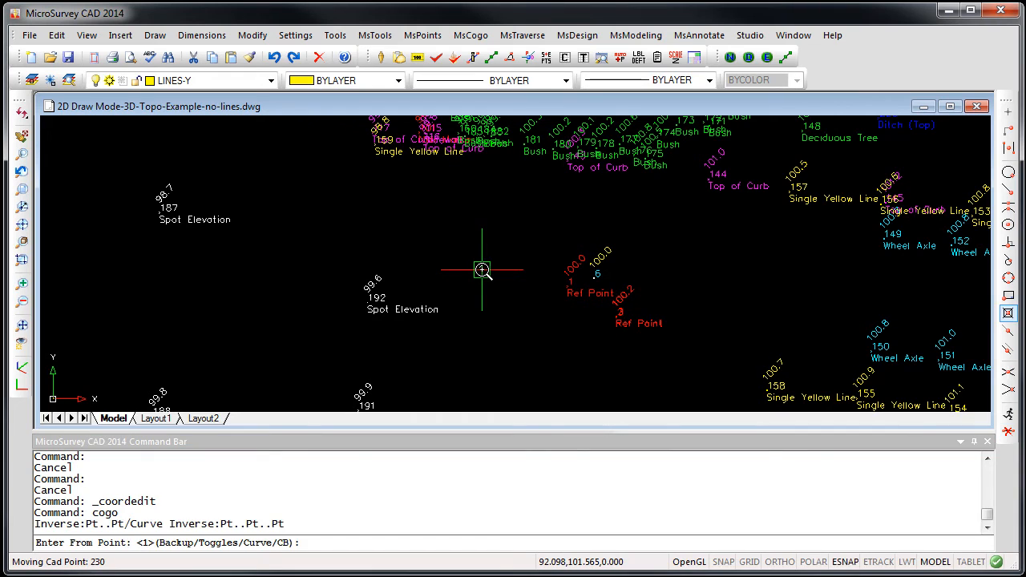
text(1..101)
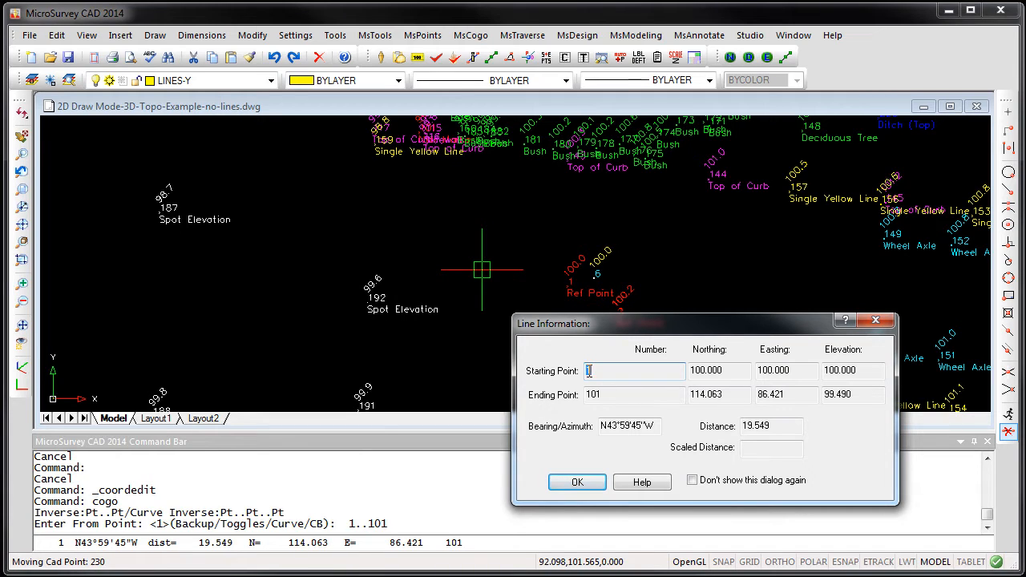
click(634, 395)
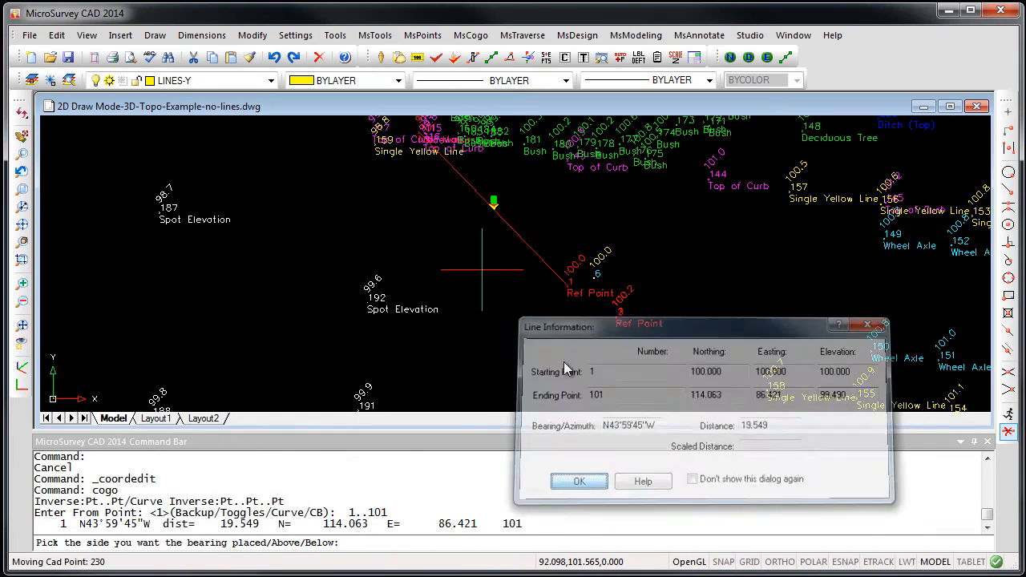
click(579, 481)
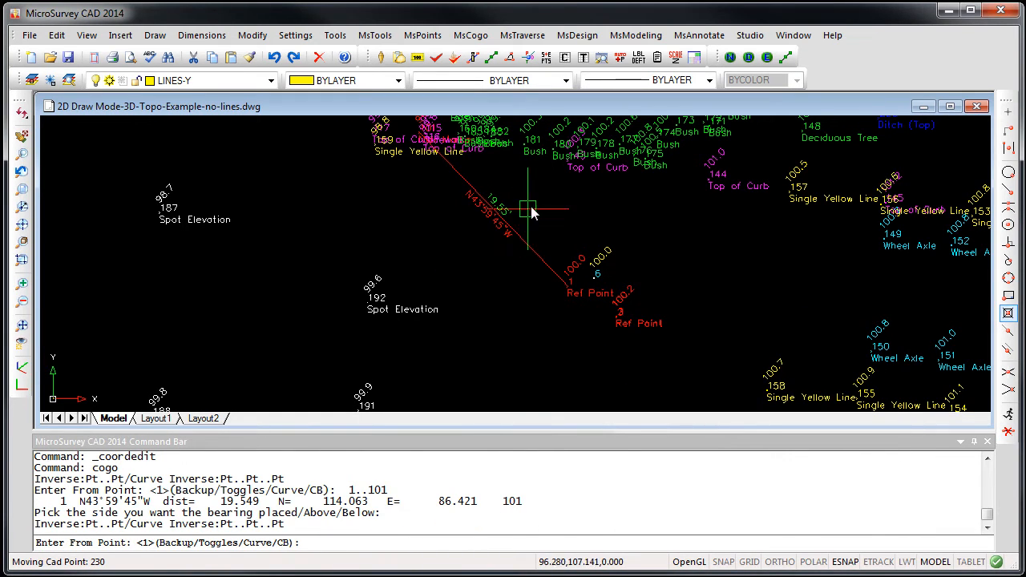
mouse_move(549, 225)
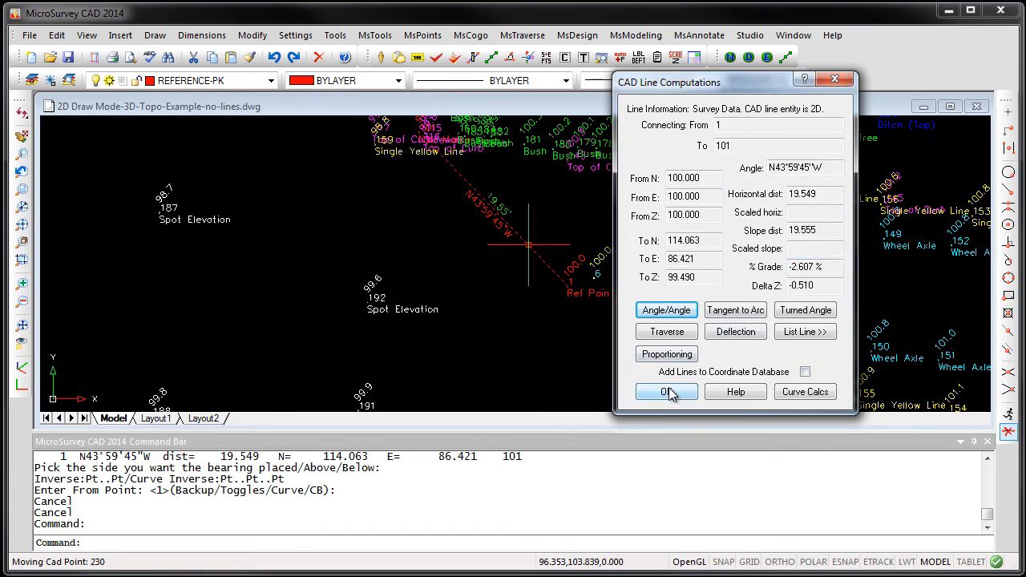
click(667, 391)
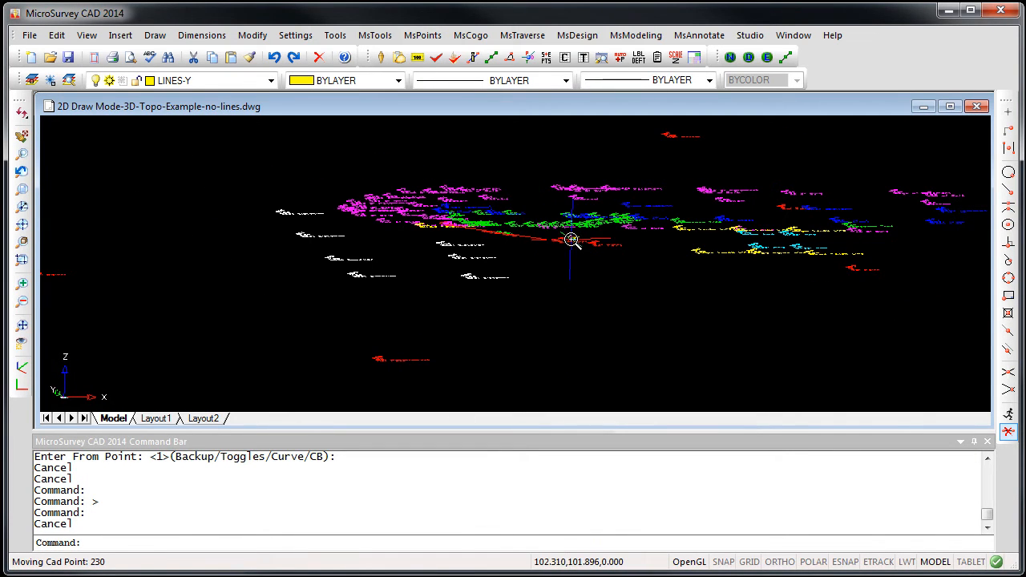
mouse_move(546, 241)
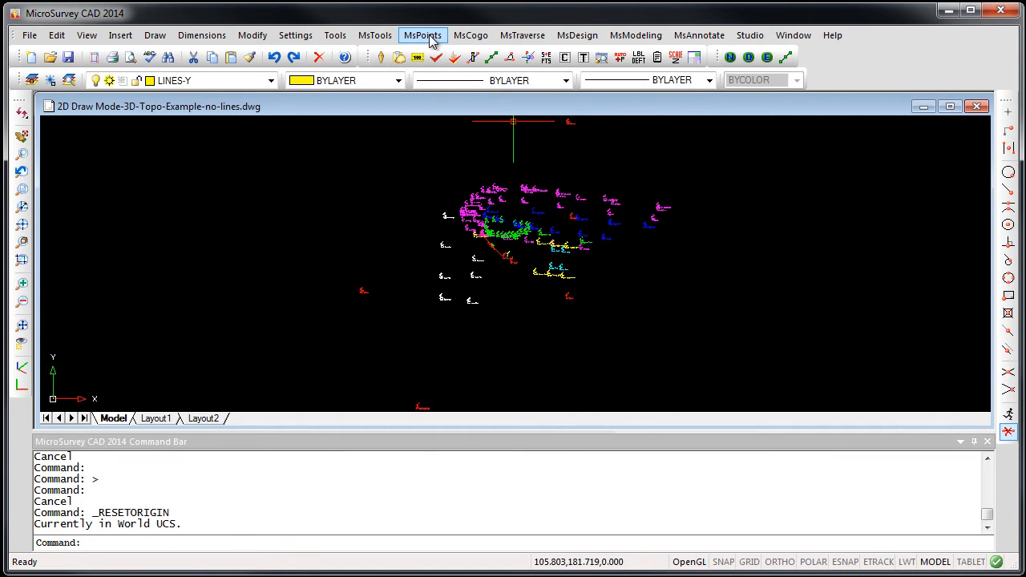
Step: In System Toggles' CAD Drawing Controls, switch 2D draw mode off so points redraw in 3D
click(375, 35)
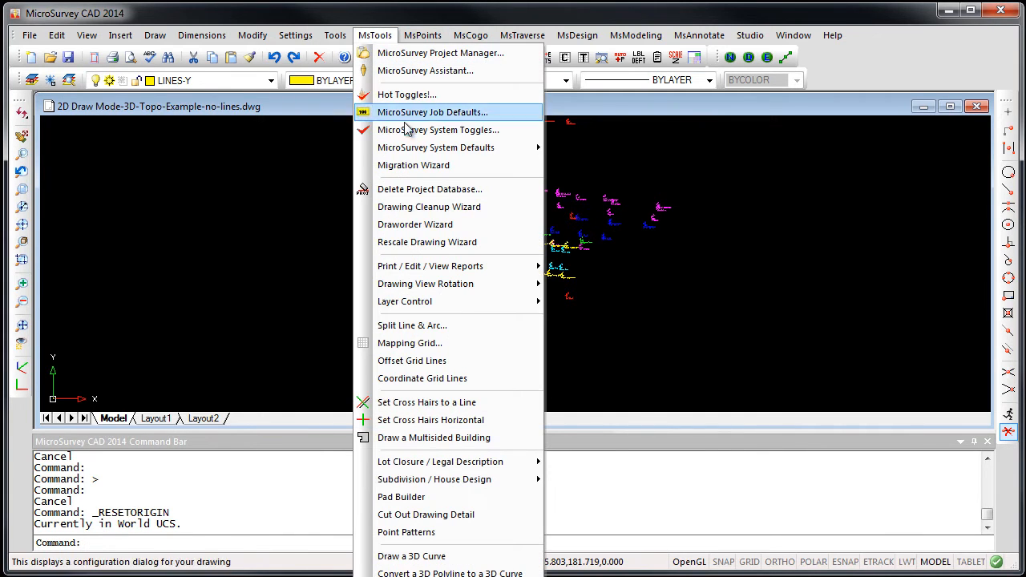
click(438, 129)
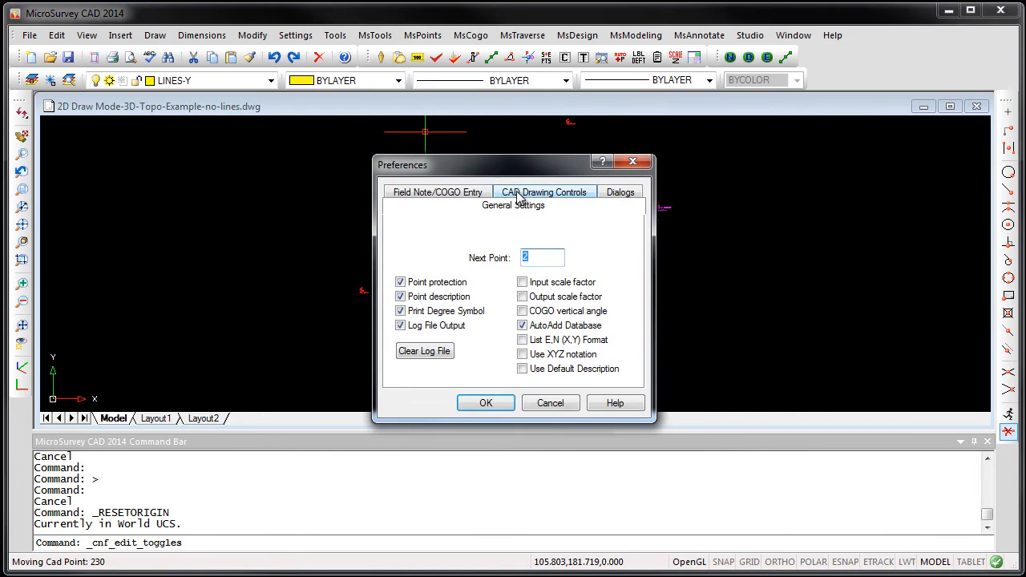
click(544, 193)
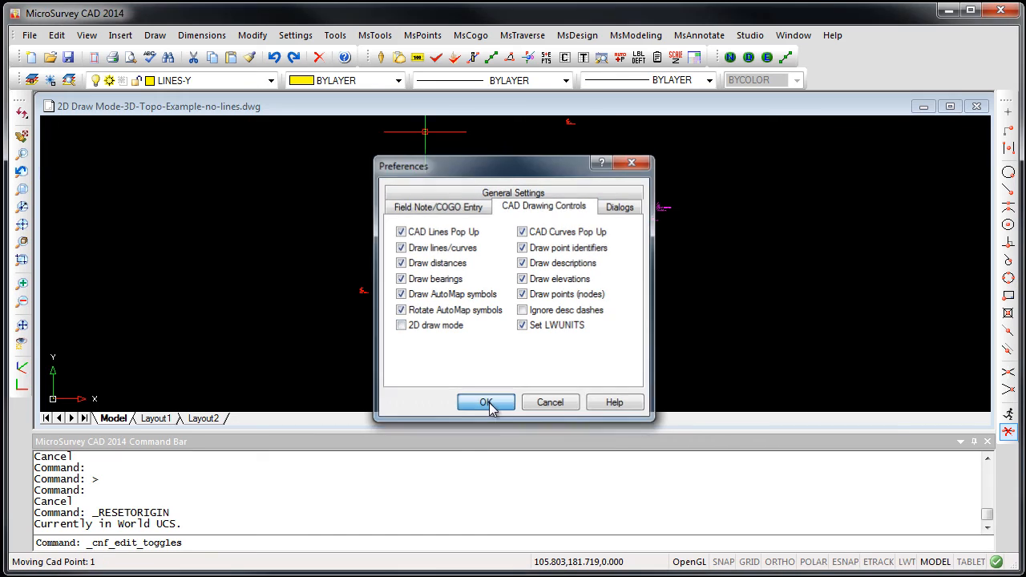
click(486, 402)
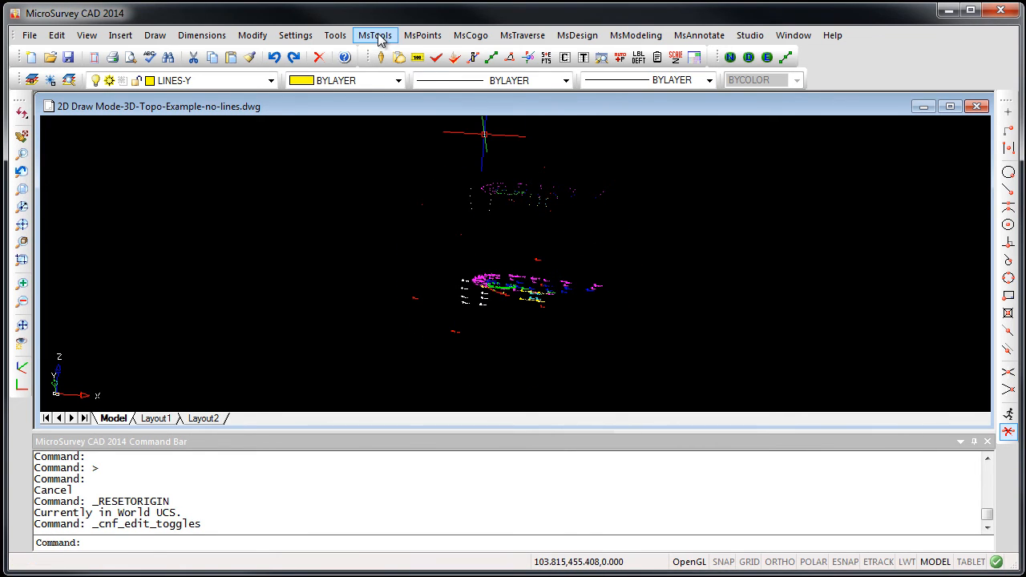
Step: In CAD Drawing Controls, switch 2D draw mode back on so points flatten to zero elevation
click(375, 35)
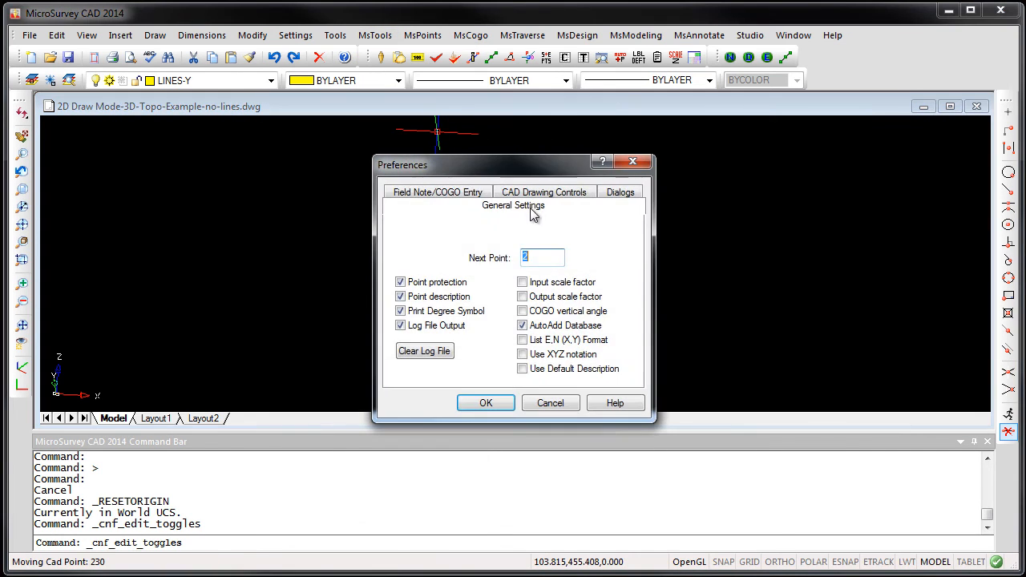
click(544, 192)
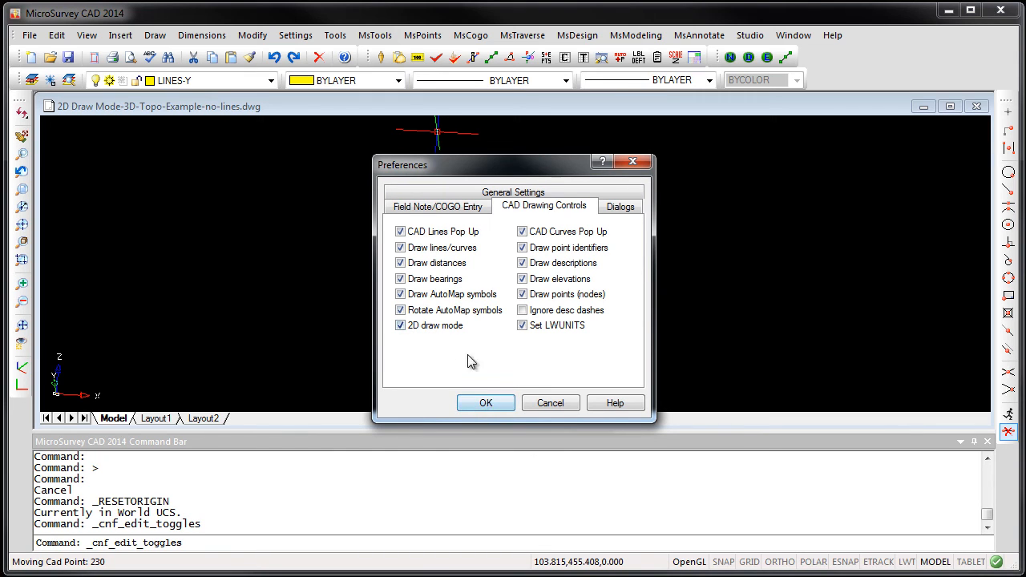
click(484, 402)
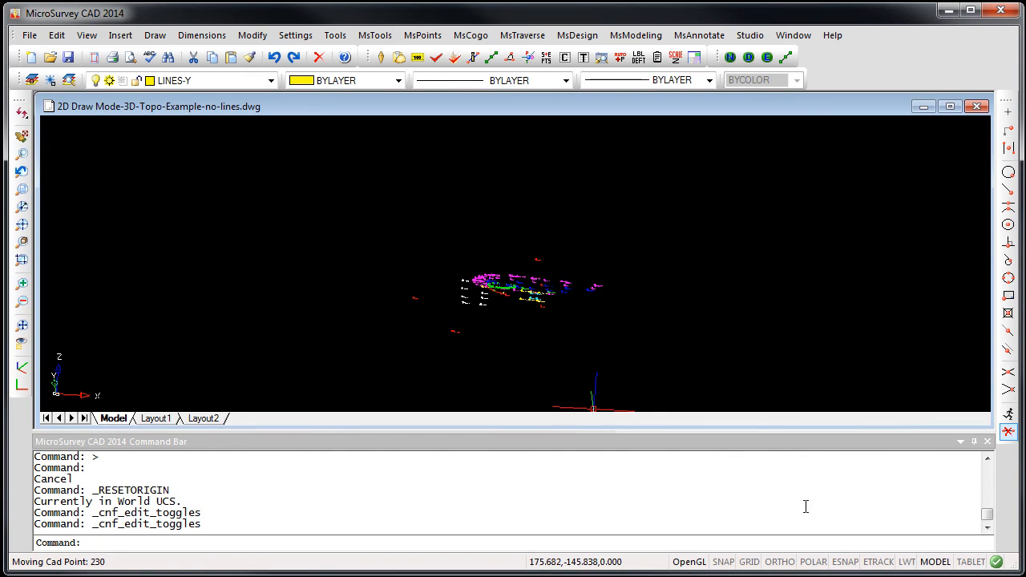